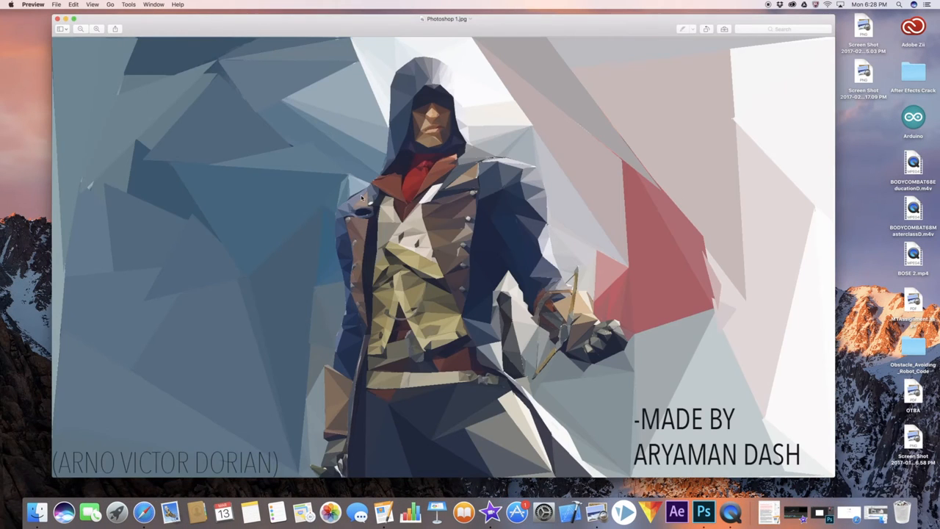
{"action": "mouse_move", "coordinate": [526, 273]}
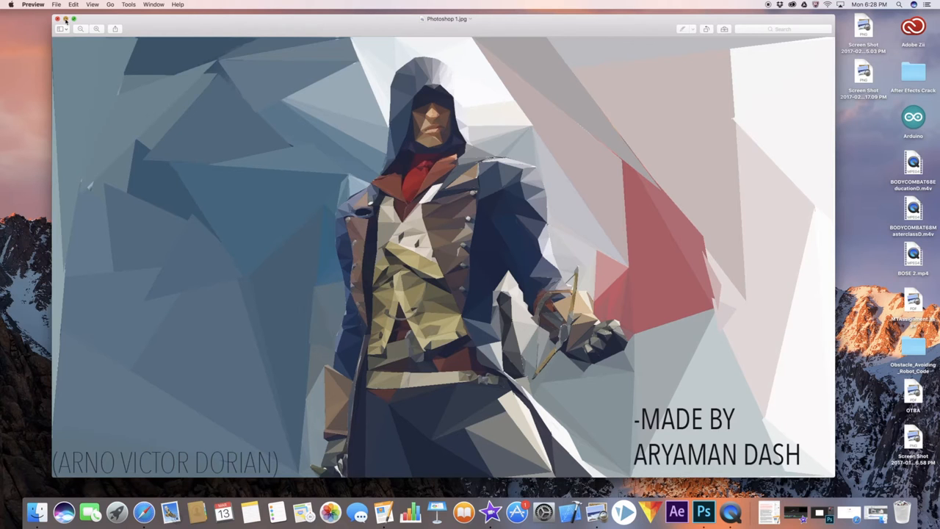
Search Google in Safari for "low poly"
{"action": "left_click", "coordinate": [58, 17]}
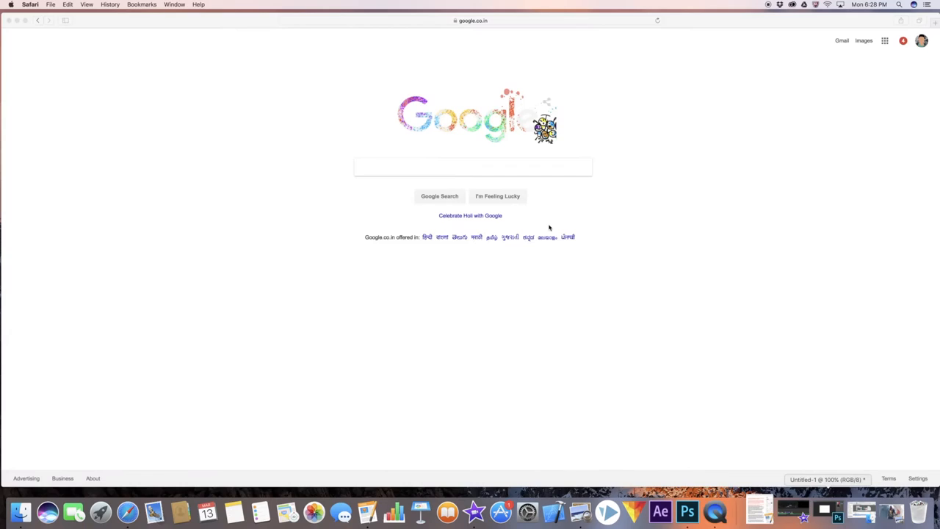
{"action": "left_click", "coordinate": [473, 168]}
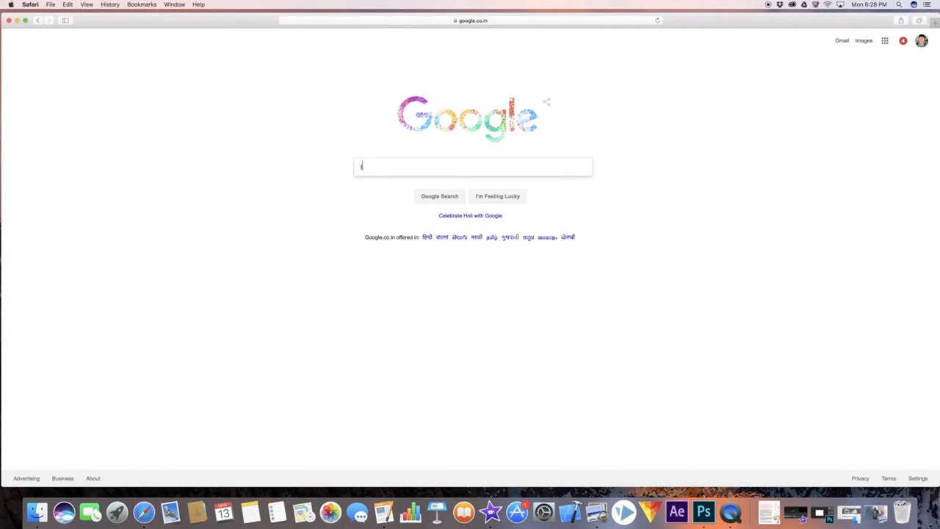
{"action": "type", "text": "ow poly"}
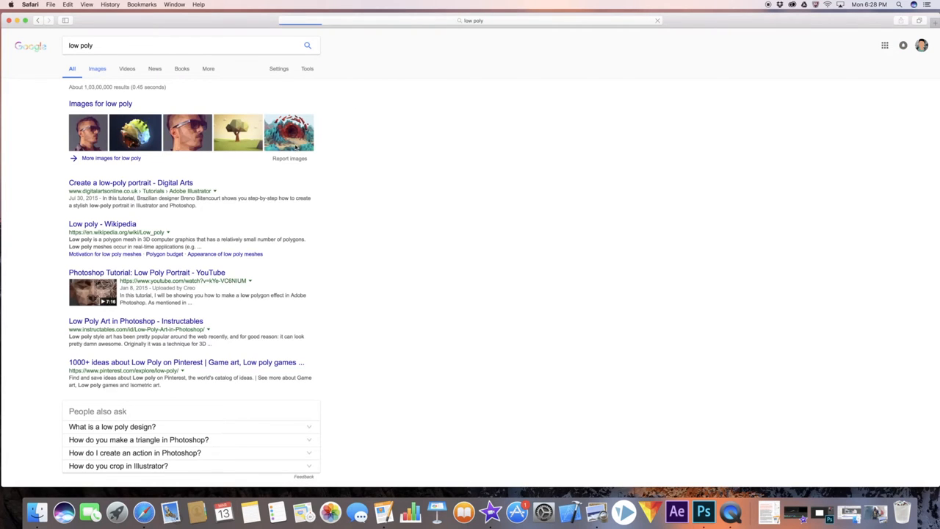
Browse Google Images low poly results, previewing the planet, sunglasses portrait and tree landscape
{"action": "left_click", "coordinate": [97, 69]}
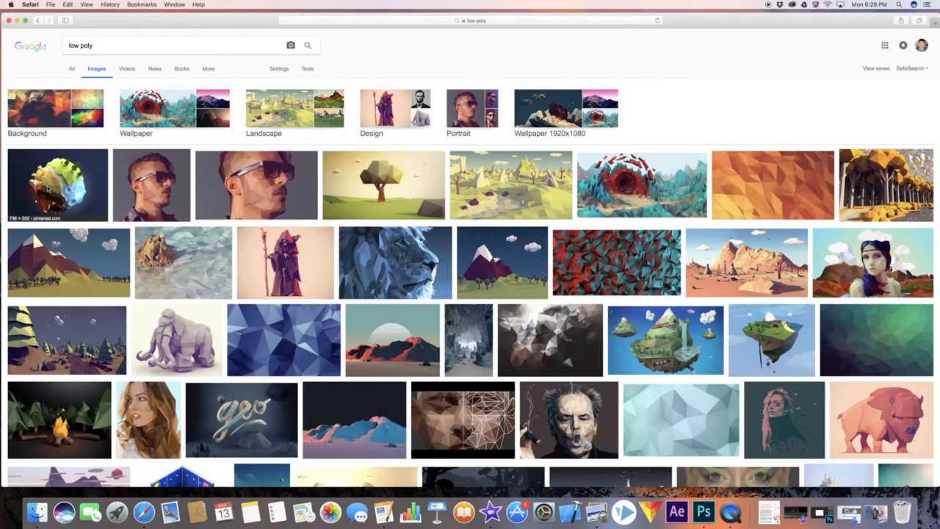
{"action": "left_click", "coordinate": [57, 185]}
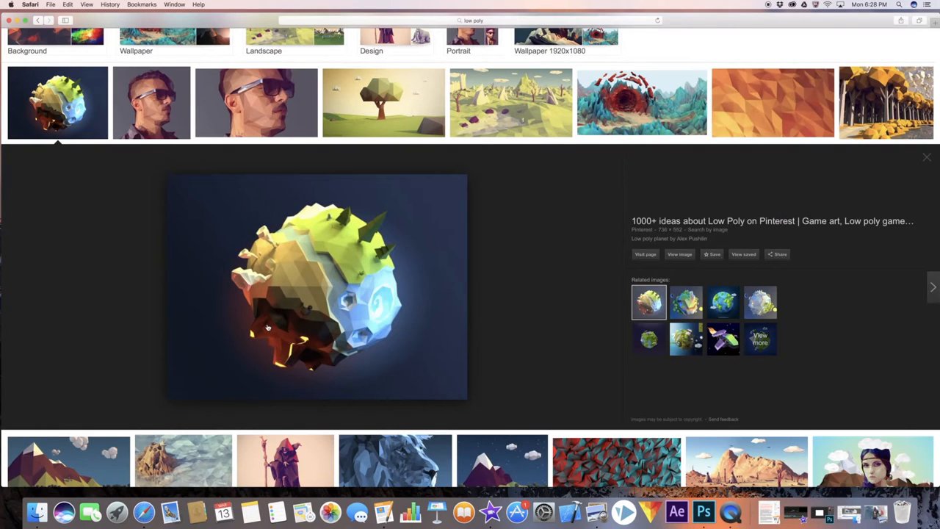
{"action": "mouse_move", "coordinate": [393, 285]}
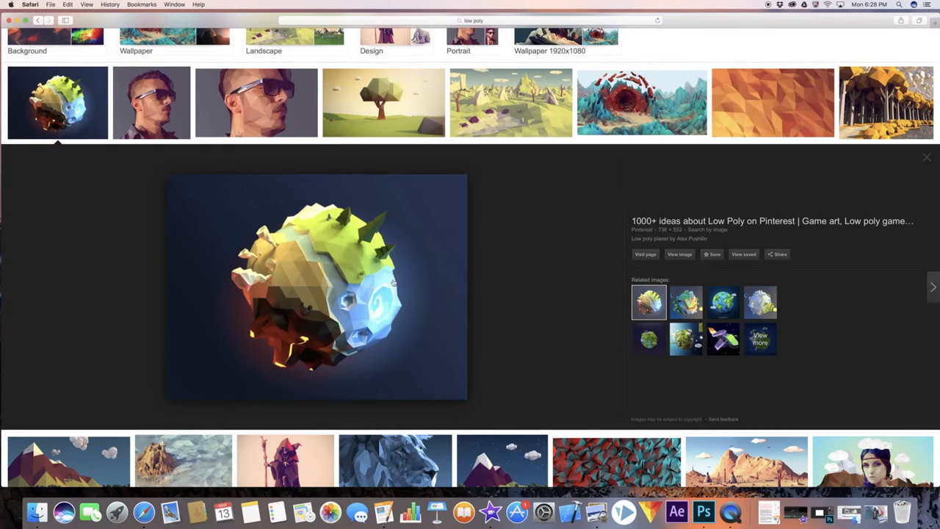
{"action": "mouse_move", "coordinate": [368, 322]}
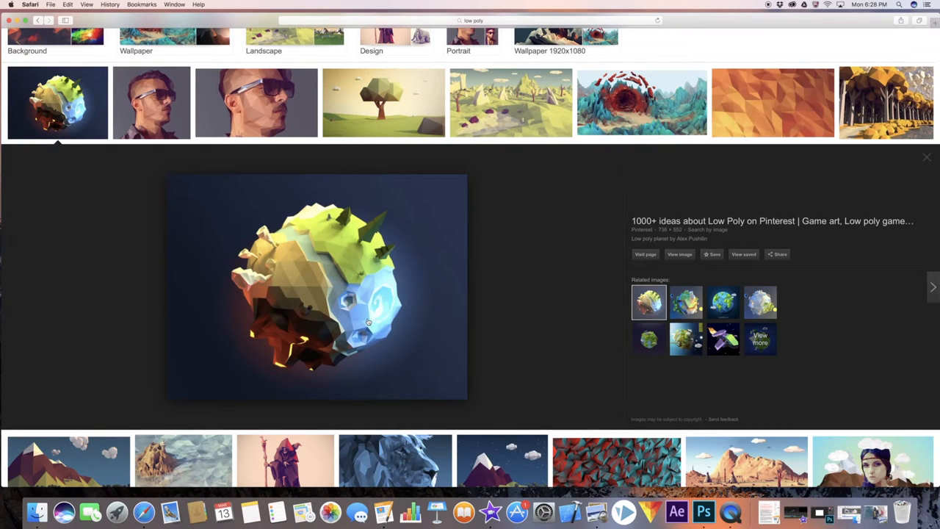
{"action": "mouse_move", "coordinate": [154, 115]}
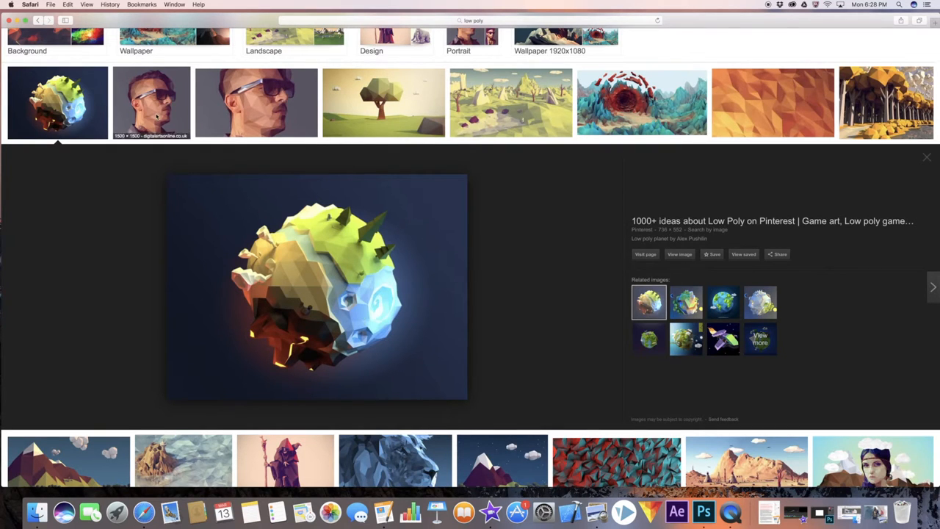
{"action": "left_click", "coordinate": [150, 101]}
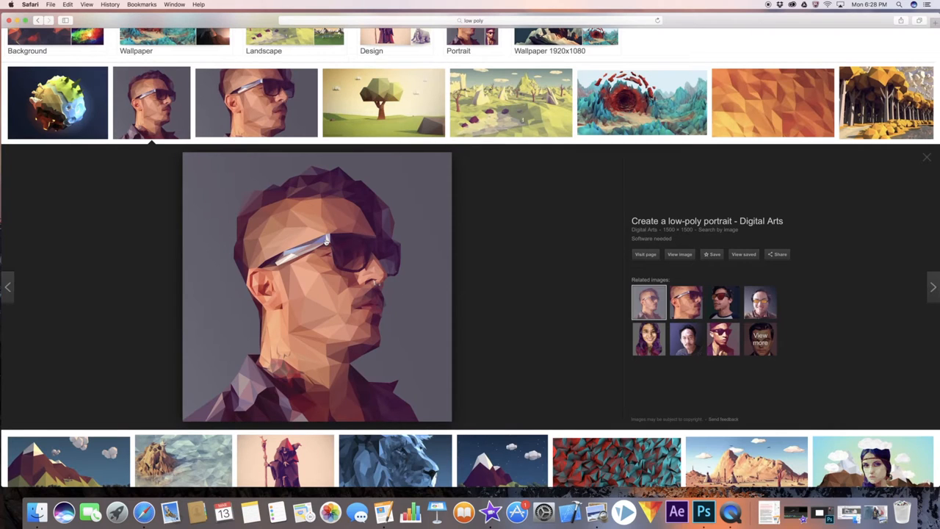
{"action": "scroll", "scroll_direction": "down", "scroll_amount": 3}
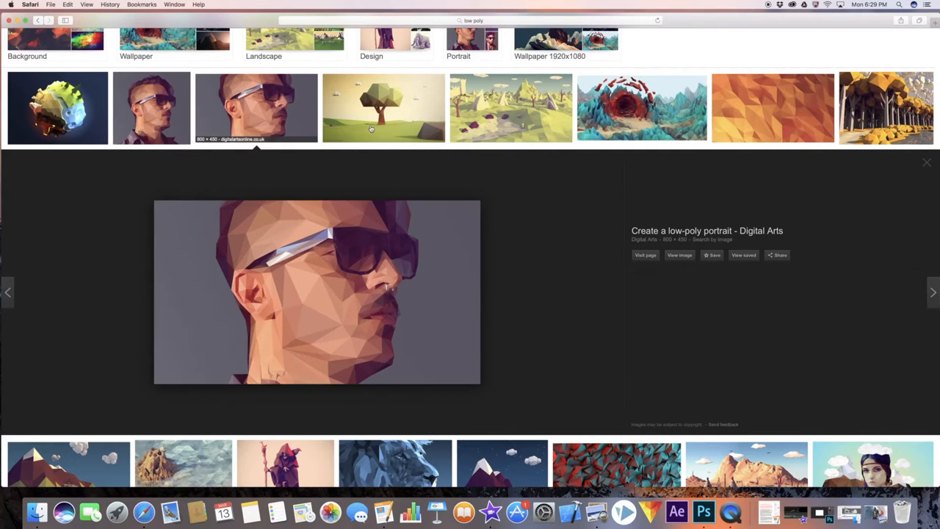
{"action": "left_click", "coordinate": [383, 109]}
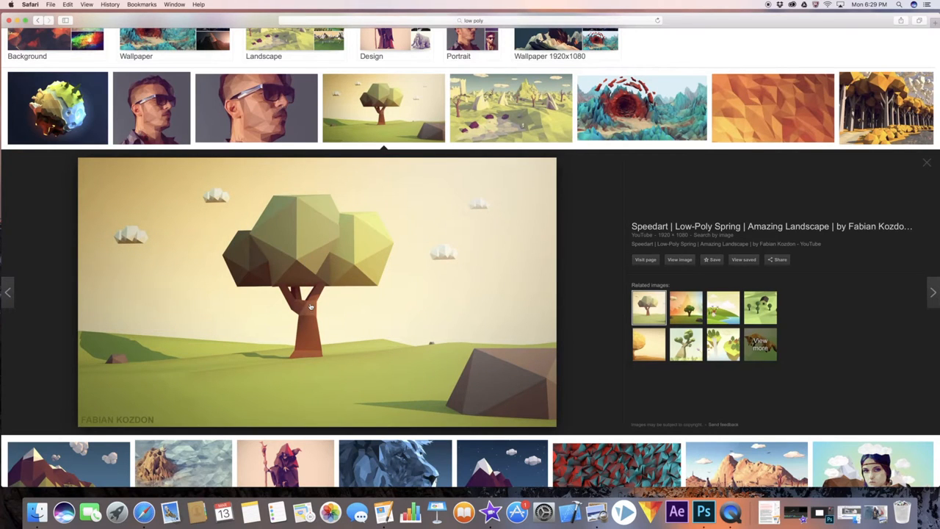
{"action": "scroll", "scroll_direction": "up", "scroll_amount": 3}
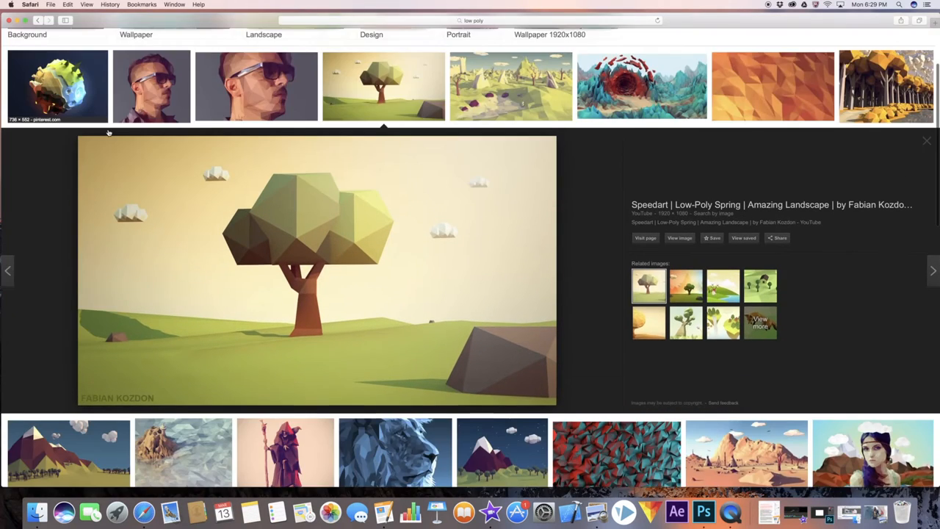
{"action": "scroll", "scroll_direction": "down", "scroll_amount": 3}
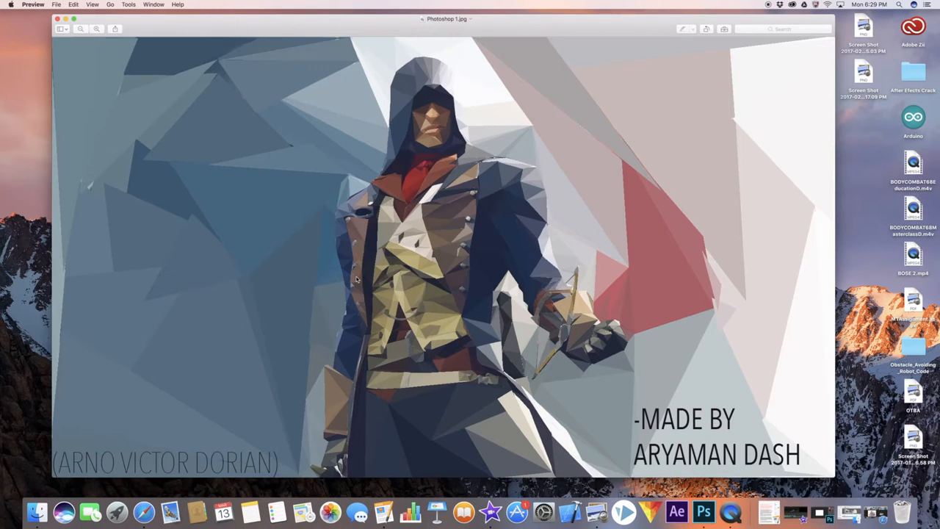
{"action": "mouse_move", "coordinate": [404, 311]}
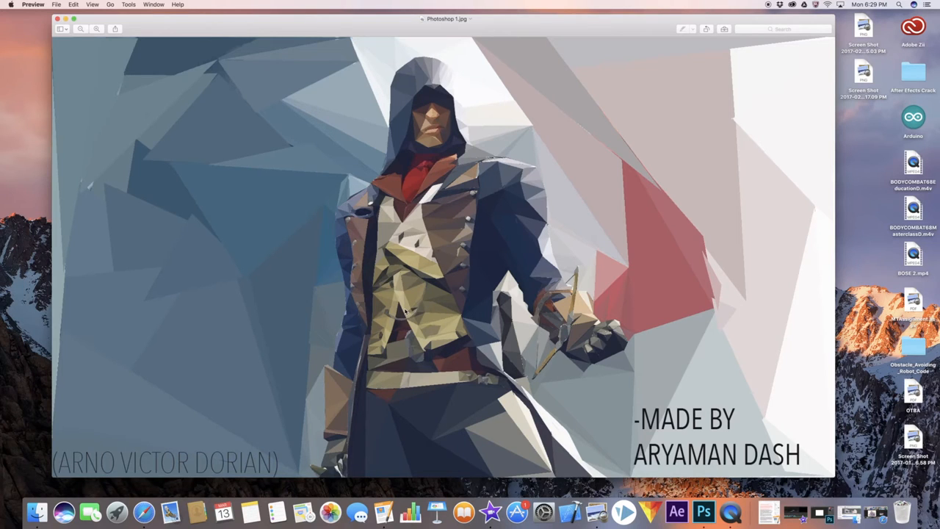
{"action": "mouse_move", "coordinate": [367, 229]}
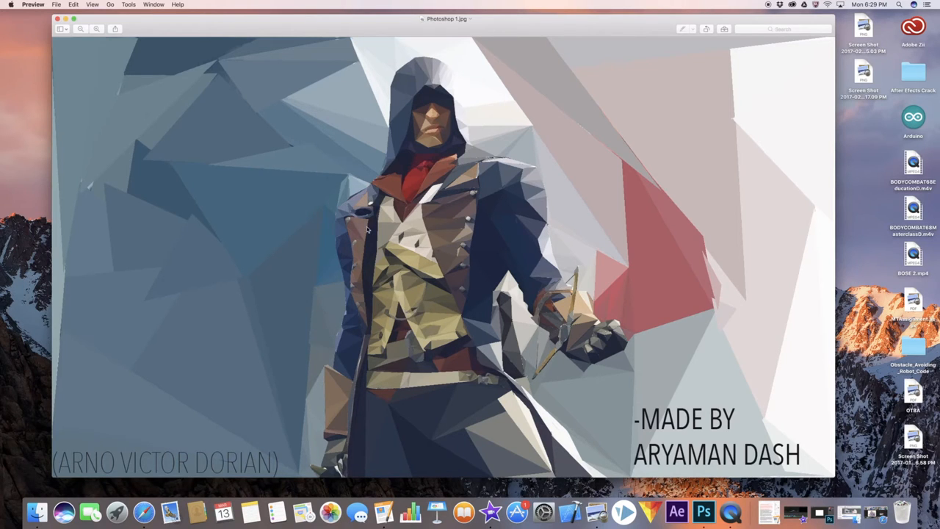
{"action": "mouse_move", "coordinate": [403, 261]}
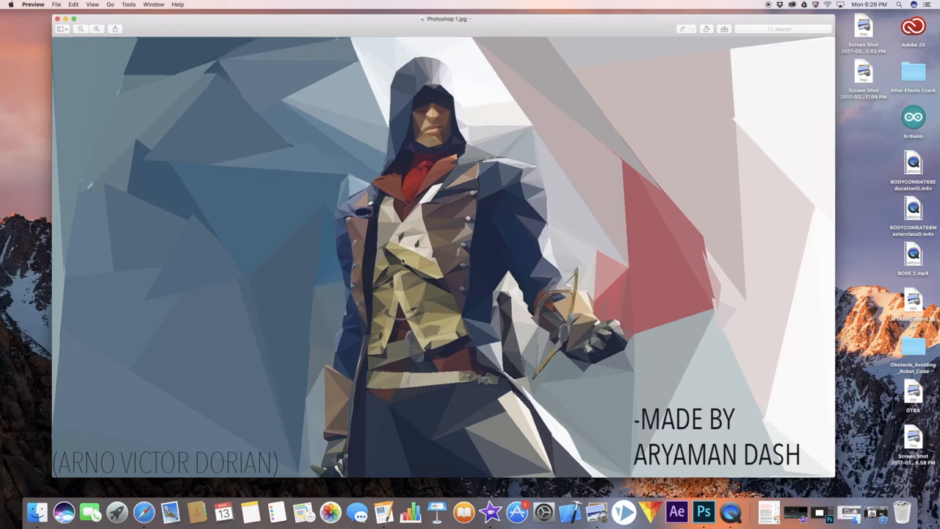
{"action": "mouse_move", "coordinate": [395, 257]}
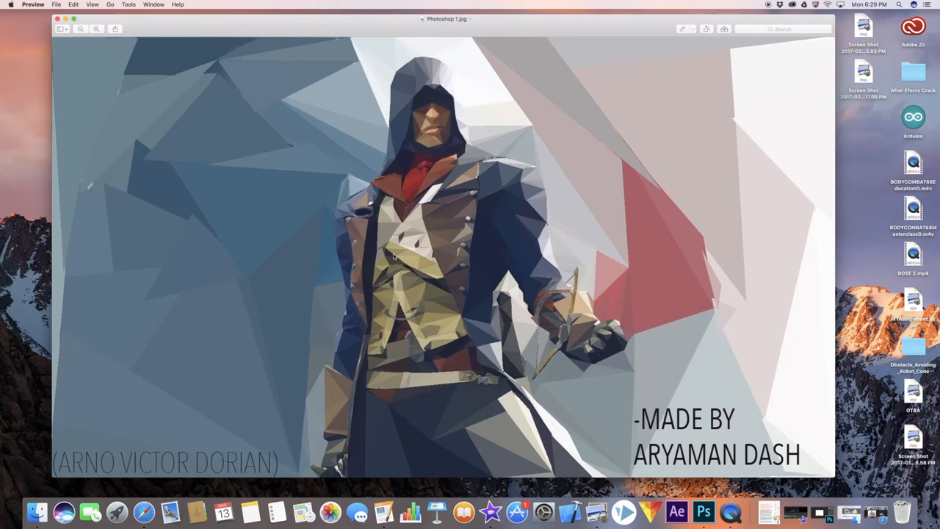
{"action": "mouse_move", "coordinate": [393, 314]}
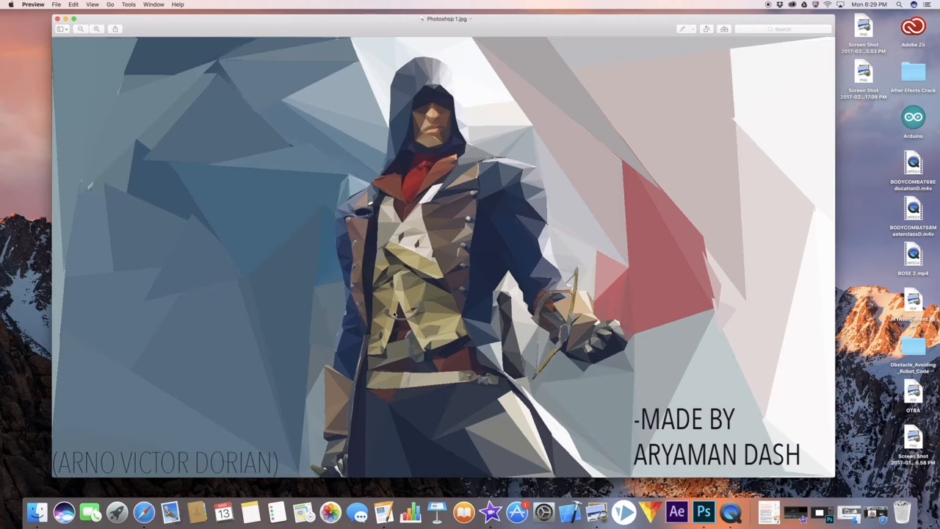
{"action": "mouse_move", "coordinate": [414, 339]}
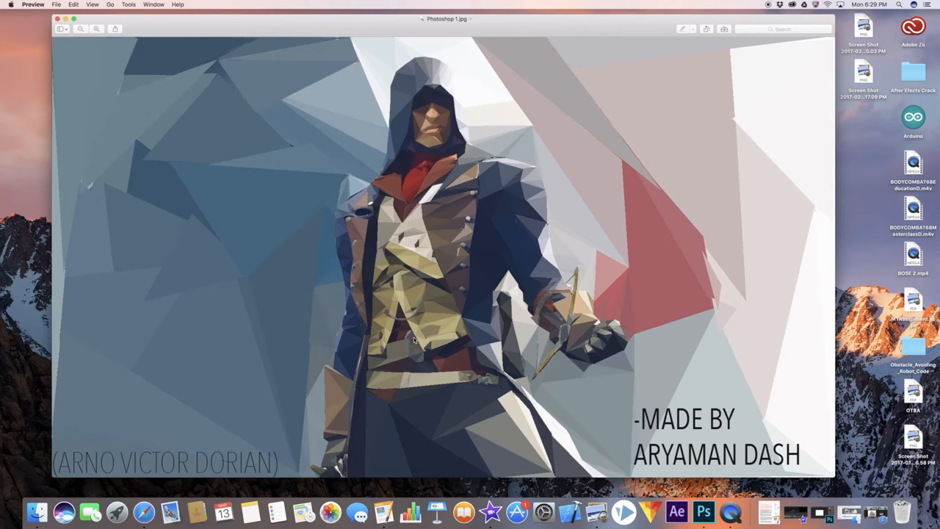
{"action": "mouse_move", "coordinate": [556, 336]}
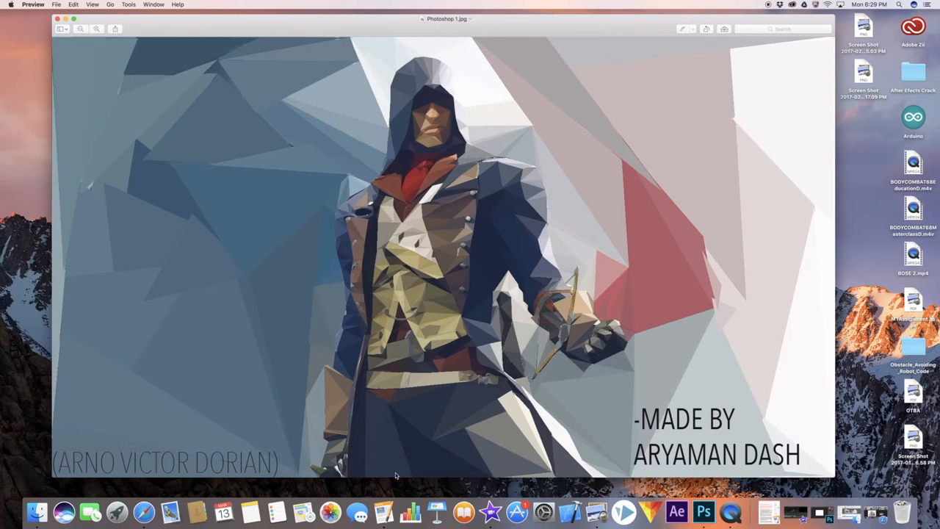
{"action": "mouse_move", "coordinate": [496, 444]}
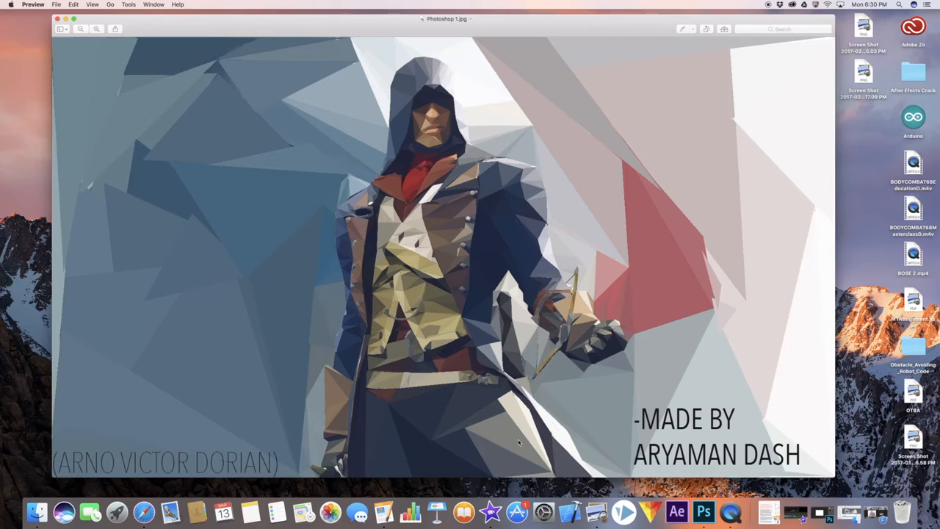
{"action": "mouse_move", "coordinate": [420, 455]}
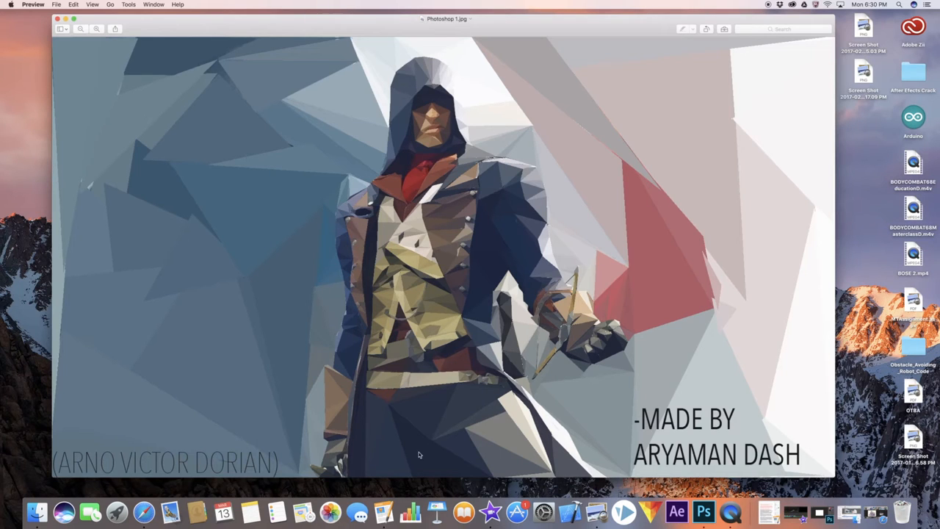
{"action": "mouse_move", "coordinate": [475, 345]}
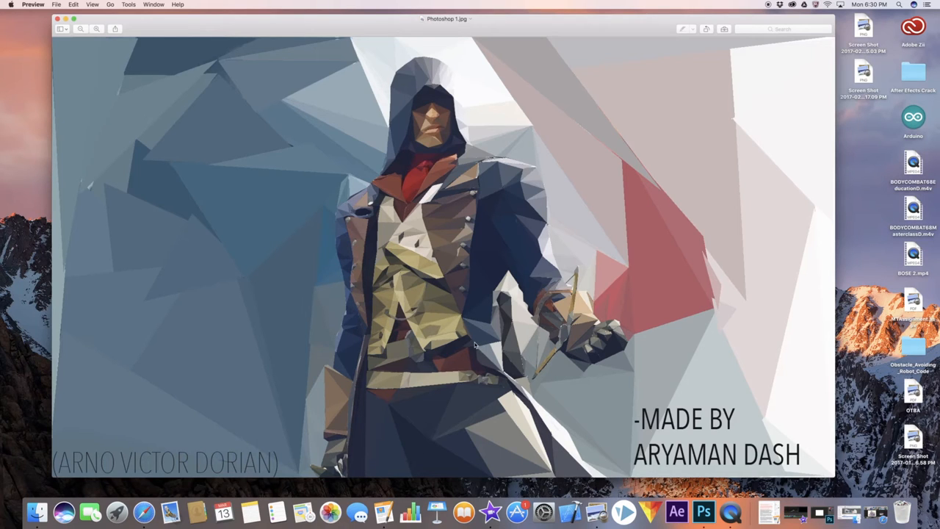
{"action": "mouse_move", "coordinate": [432, 262]}
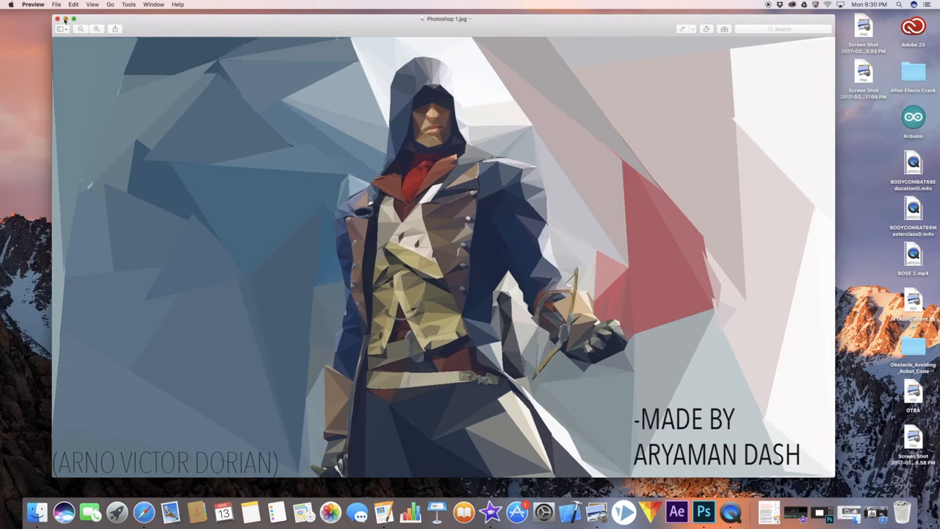
Close the finished low-poly sample image in Preview
{"action": "left_click", "coordinate": [64, 18]}
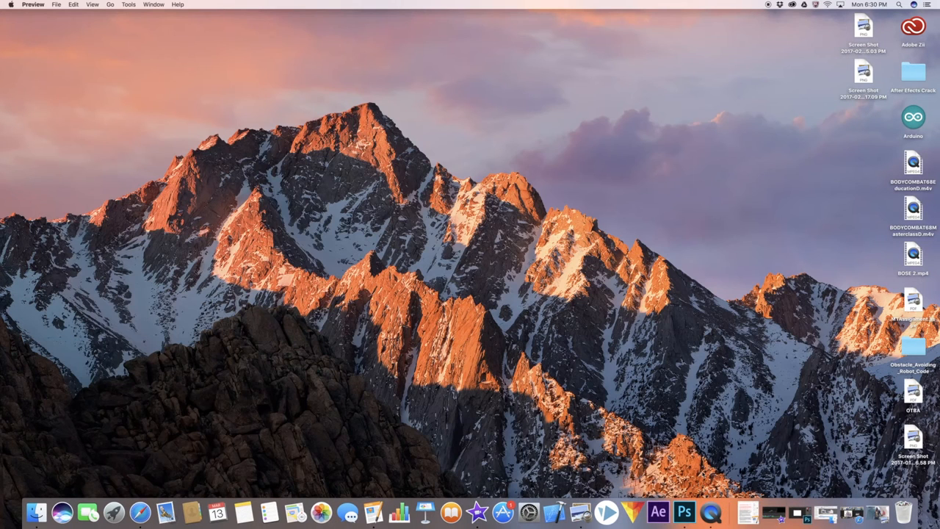
Search Google Images for "assassins creed" and pick an Arno picture to use
{"action": "left_click", "coordinate": [684, 511]}
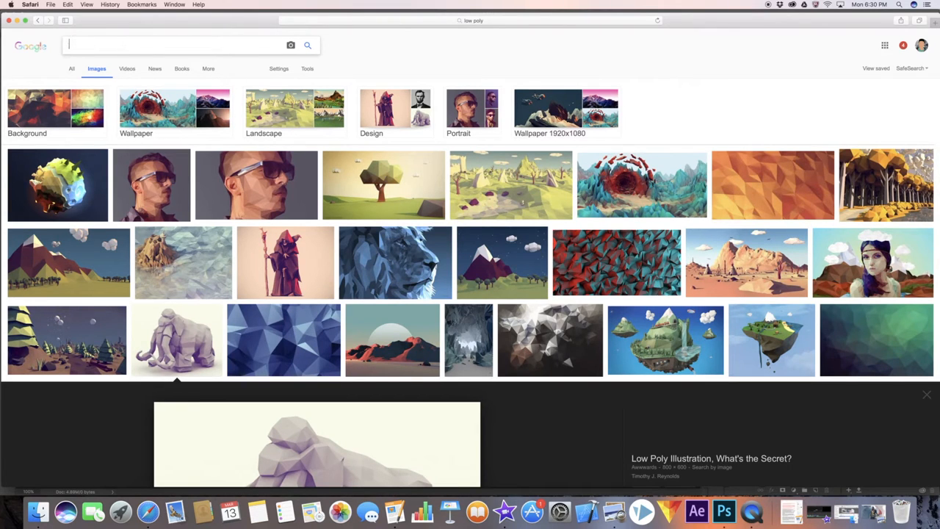
{"action": "type", "text": "assassins"}
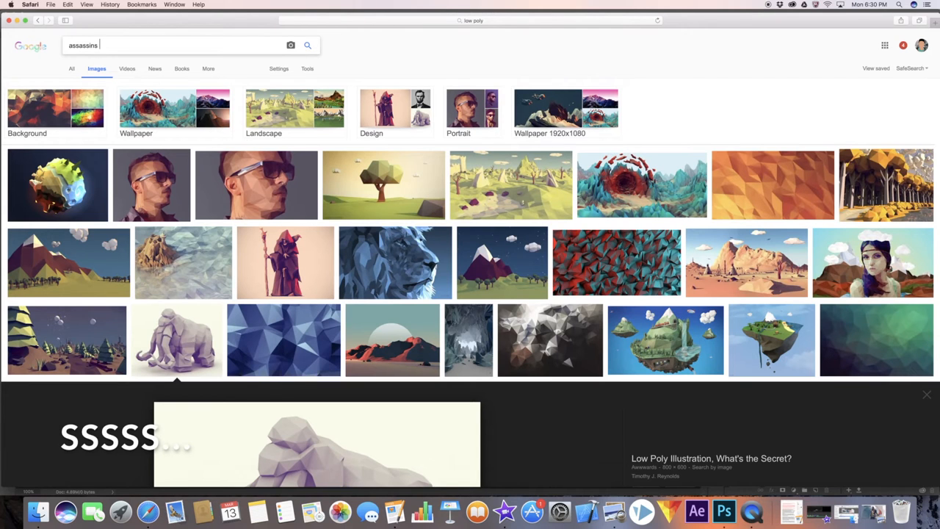
{"action": "type", "text": "creed"}
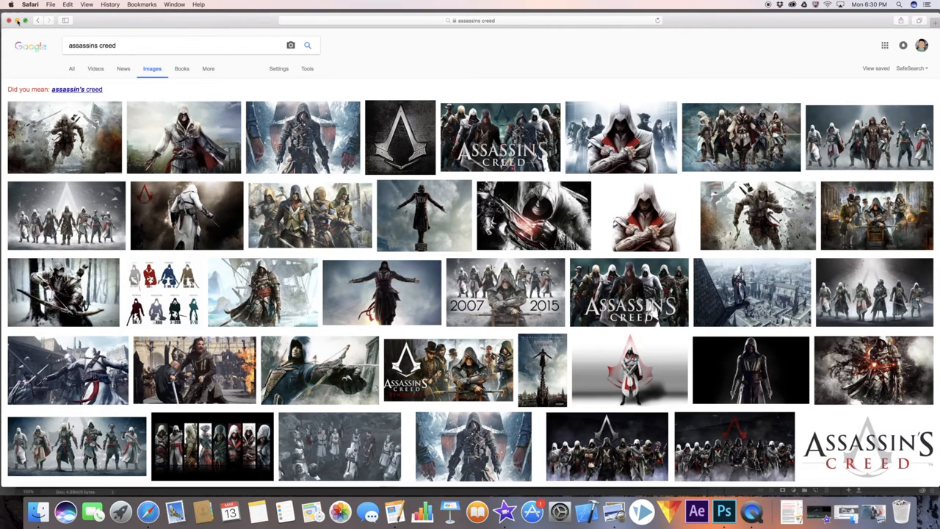
{"action": "left_click", "coordinate": [686, 512]}
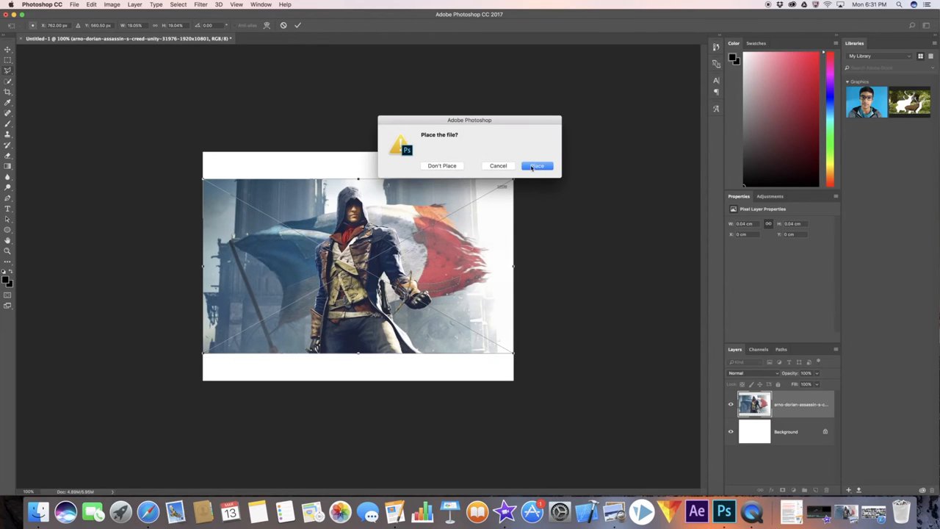
Place the Arno image into the blank document and open it as its own document
{"action": "left_click", "coordinate": [538, 165]}
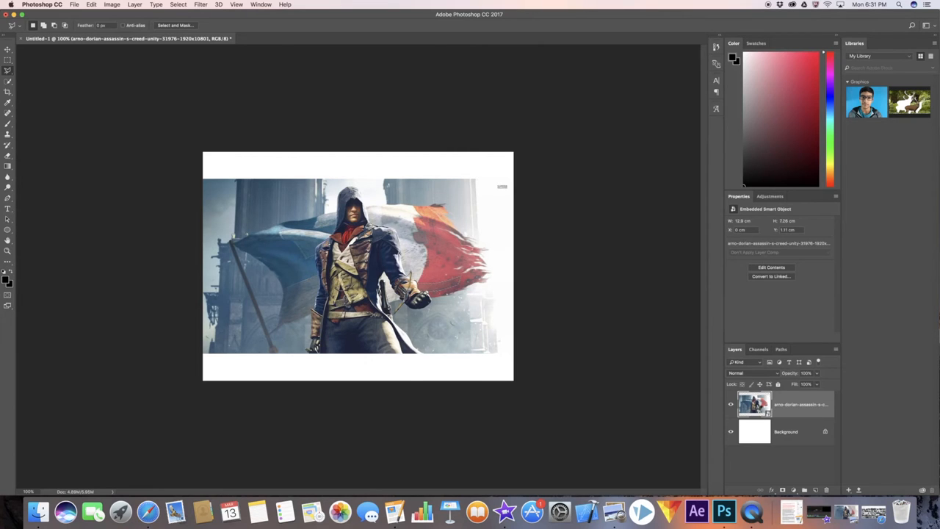
{"action": "left_click", "coordinate": [771, 268]}
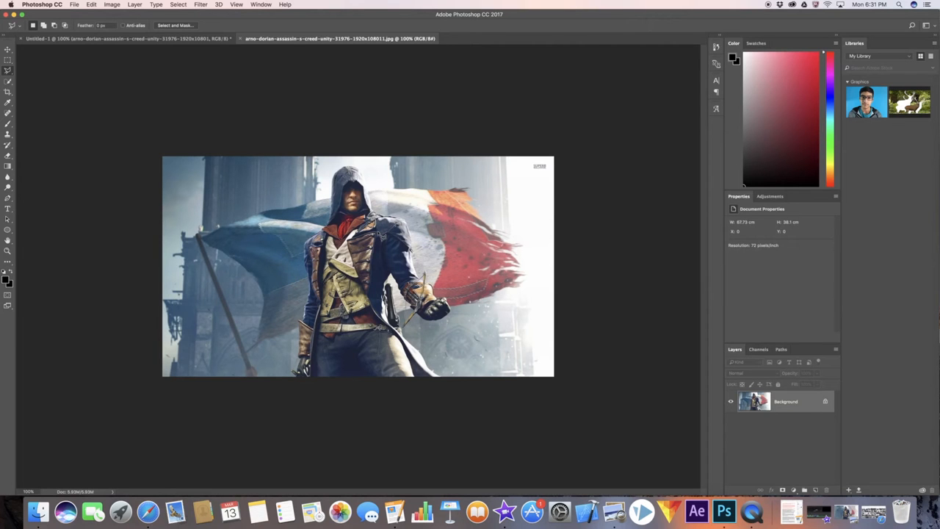
Zoom in several times for a close-up of the character's shoulder
{"action": "key", "text": "cmd+plus"}
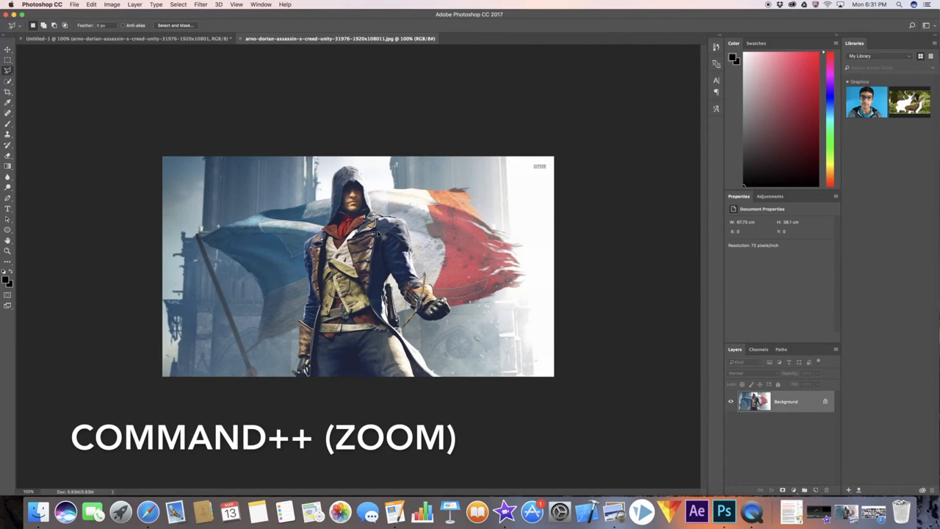
{"action": "key", "text": "cmd++"}
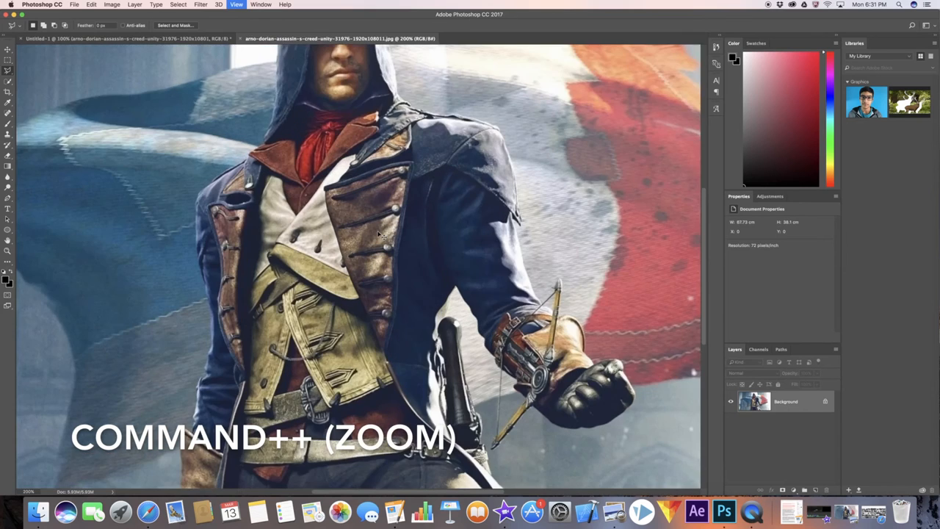
{"action": "key", "text": "cmd++"}
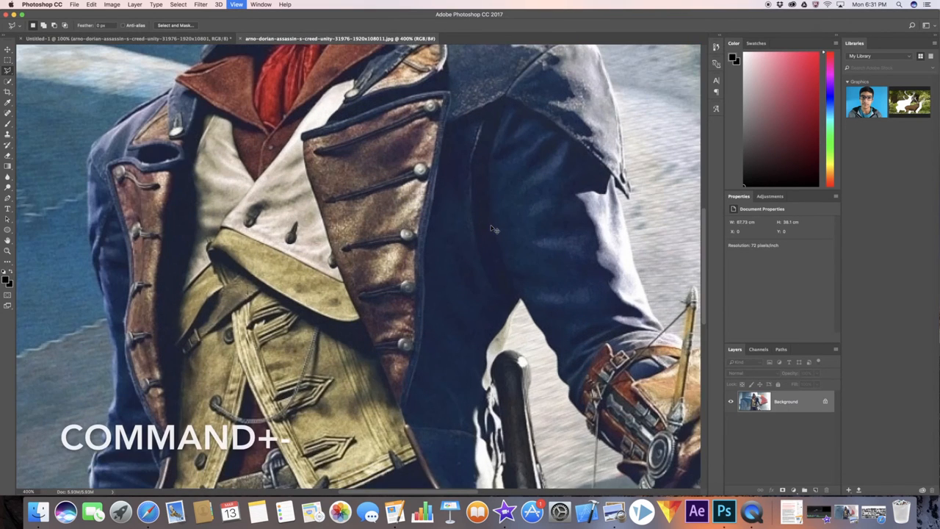
{"action": "key", "text": "cmd++"}
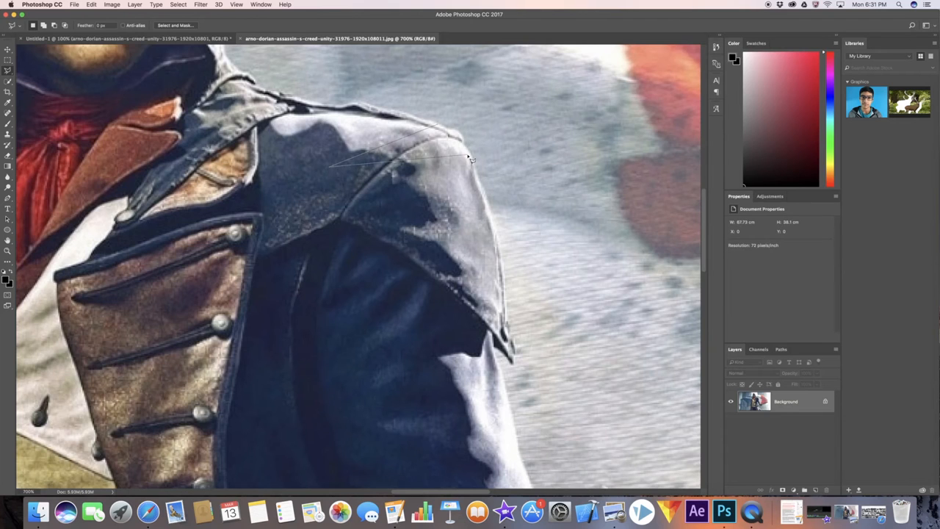
{"action": "mouse_move", "coordinate": [444, 129]}
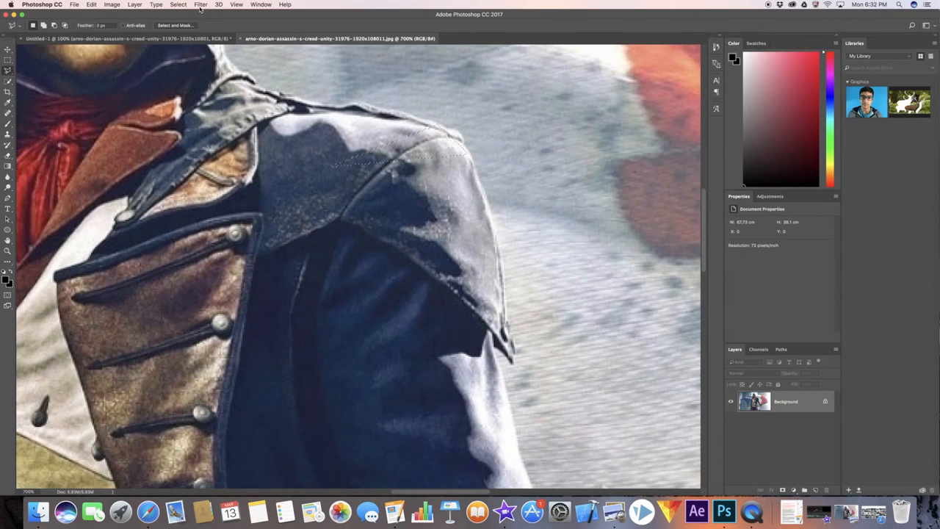
Outline a triangle on the shoulder with the Polygonal Lasso and average it to flat grey
{"action": "left_click", "coordinate": [200, 5]}
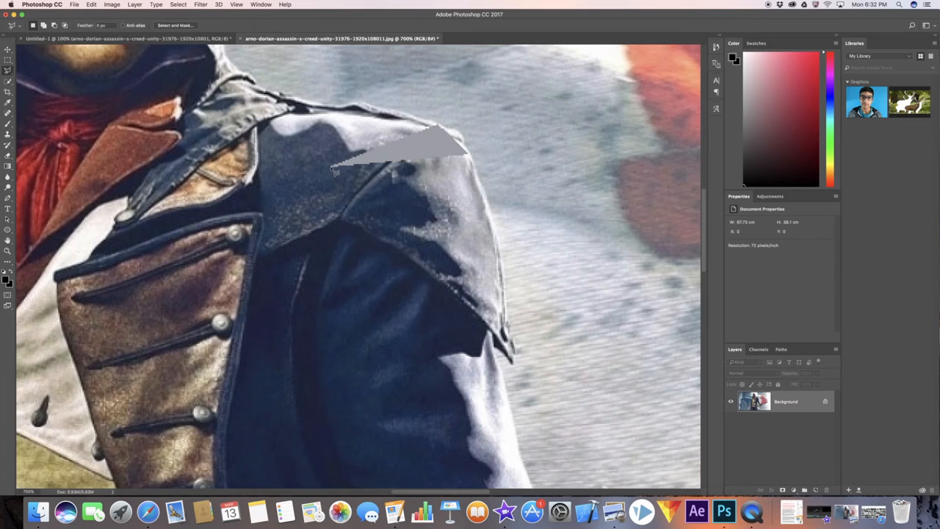
{"action": "mouse_move", "coordinate": [335, 173]}
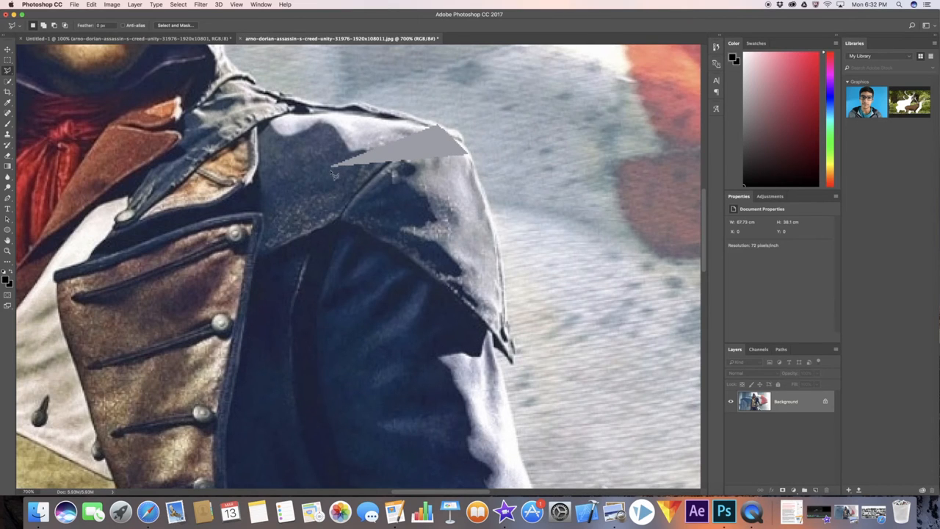
{"action": "mouse_move", "coordinate": [379, 188]}
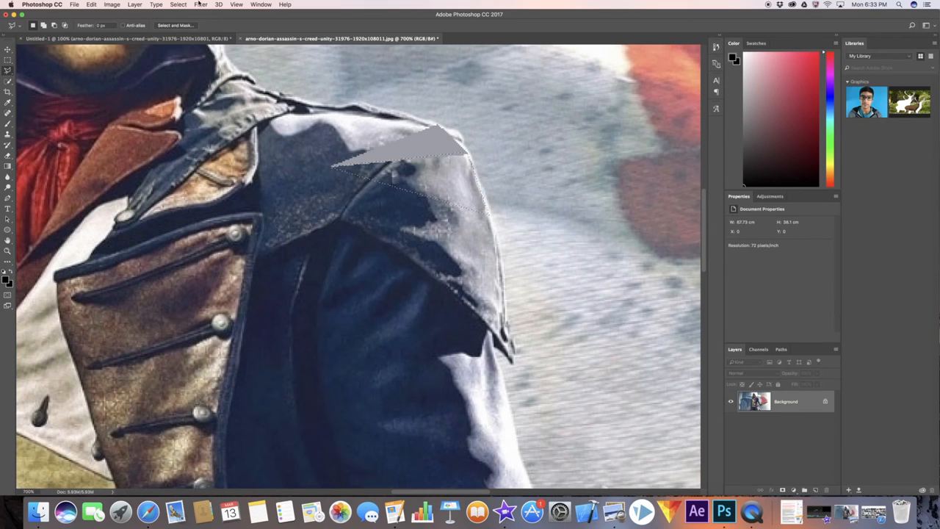
{"action": "left_click", "coordinate": [199, 4]}
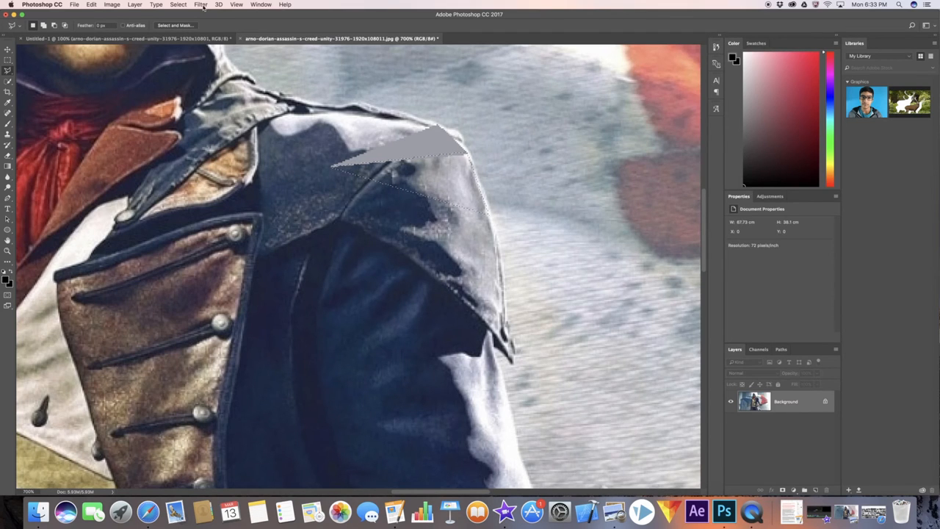
Apply the Average filter and outline another triangle beside the first on the shoulder
{"action": "left_click", "coordinate": [199, 4]}
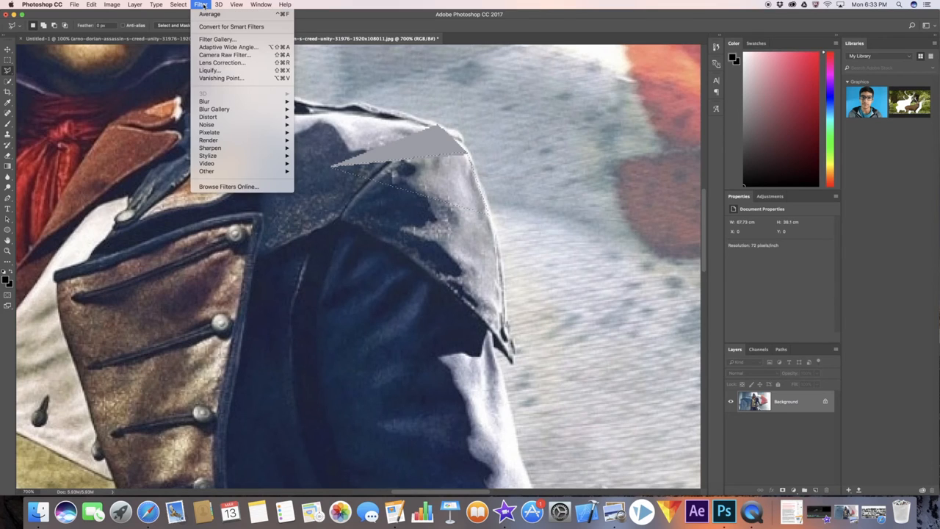
{"action": "mouse_move", "coordinate": [210, 15]}
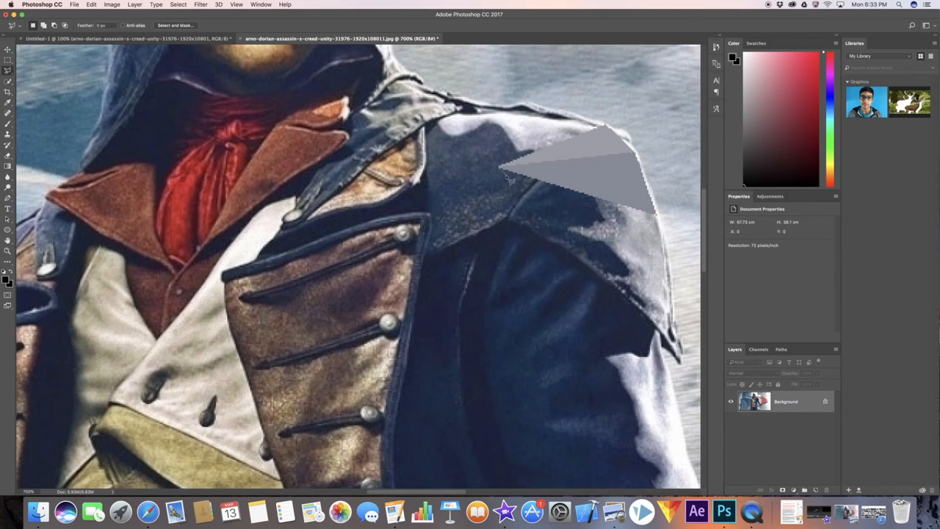
{"action": "left_click_drag", "start_coordinate": [507, 179], "coordinate": [639, 266]}
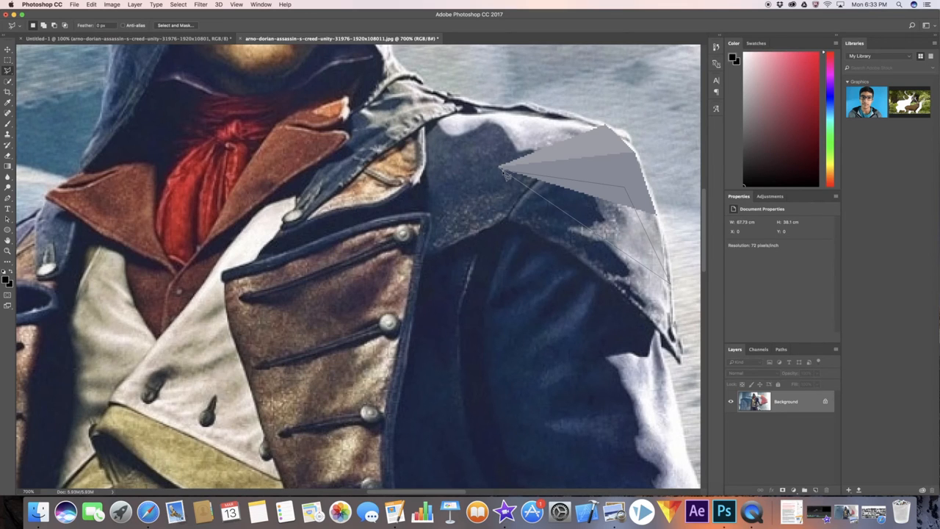
{"action": "mouse_move", "coordinate": [506, 177]}
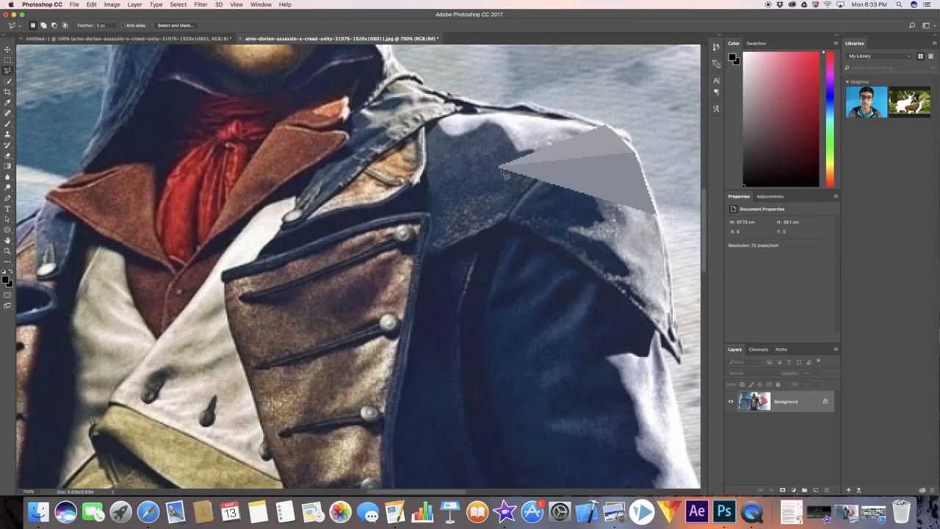
{"action": "mouse_move", "coordinate": [615, 235]}
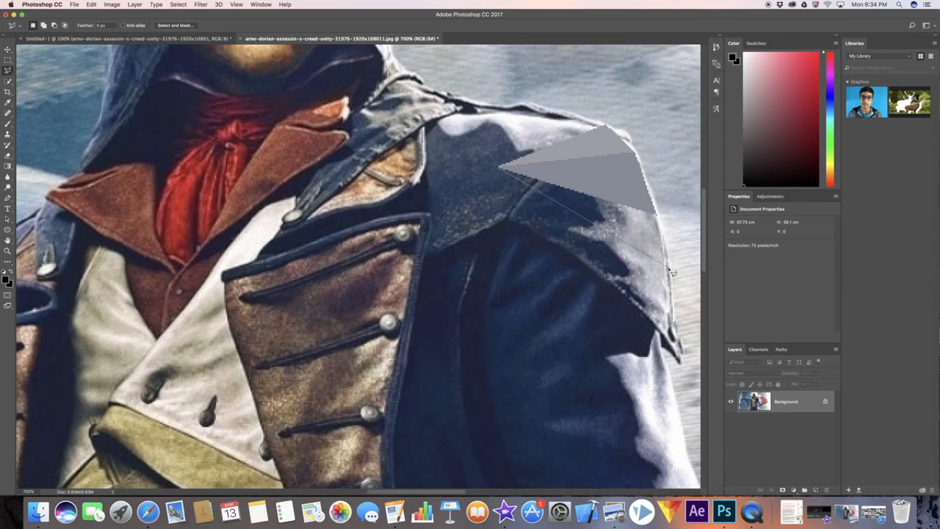
{"action": "mouse_move", "coordinate": [662, 219]}
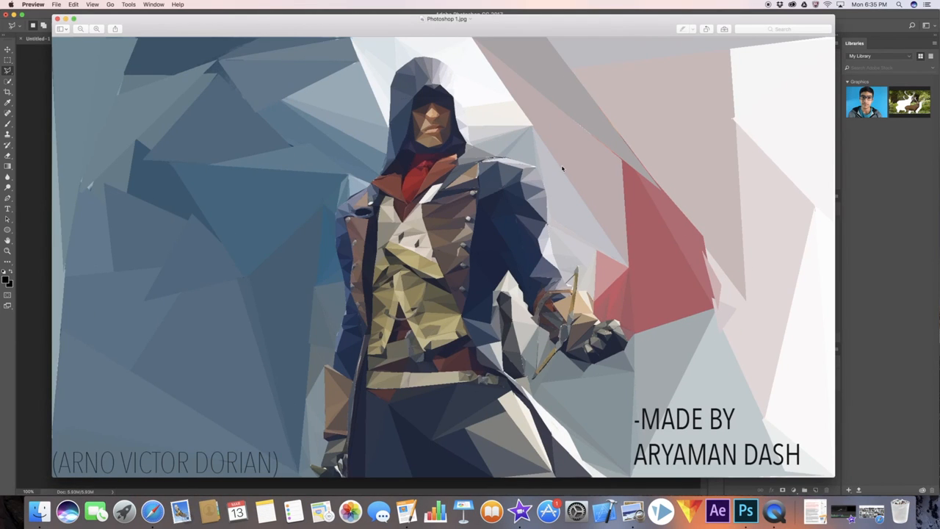
{"action": "mouse_move", "coordinate": [650, 169]}
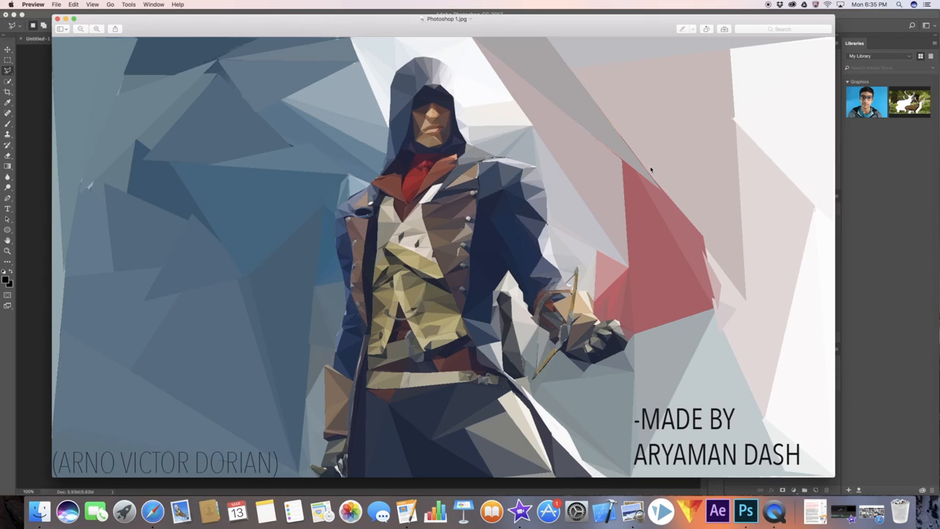
{"action": "mouse_move", "coordinate": [51, 18]}
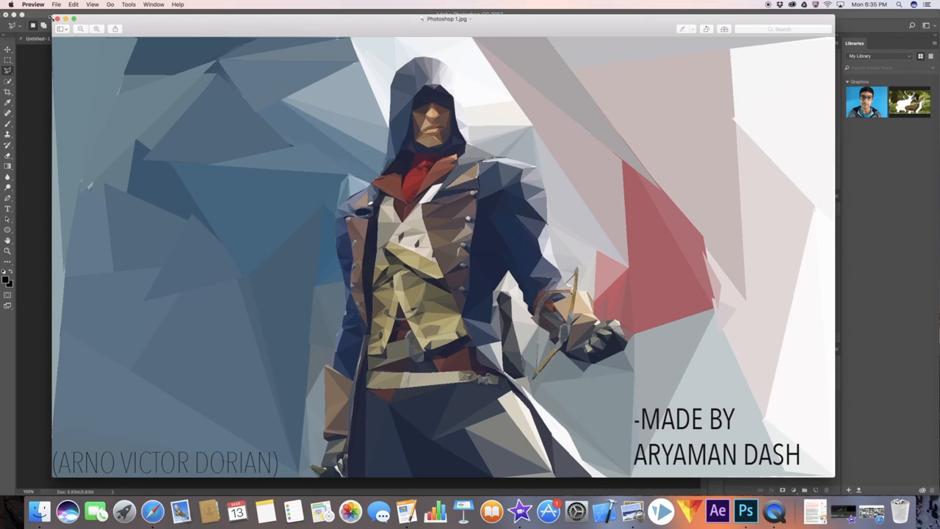